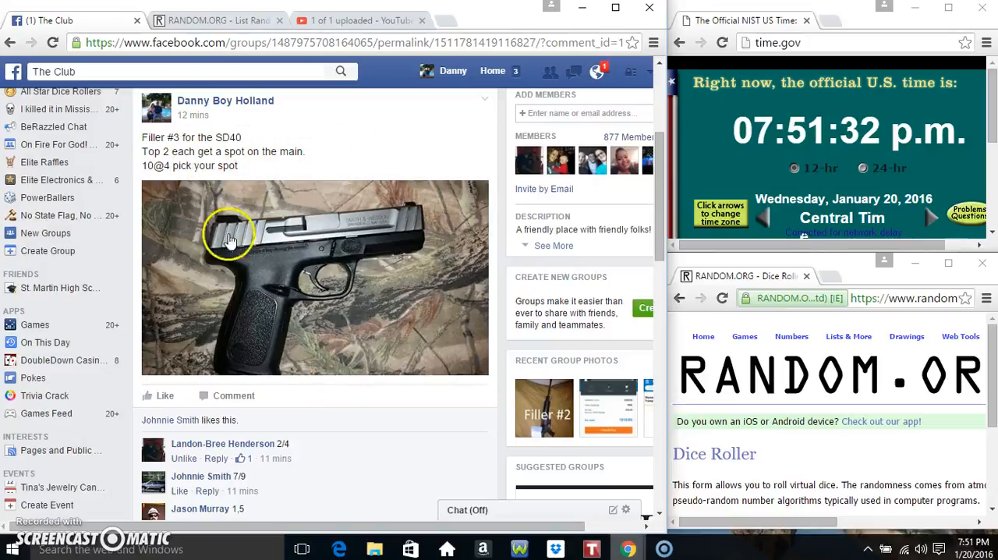
Step: Paste the ten numbered entrants into the list randomizer and roll two dice
{"action": "scroll", "scroll_direction": "down", "scroll_amount": 3}
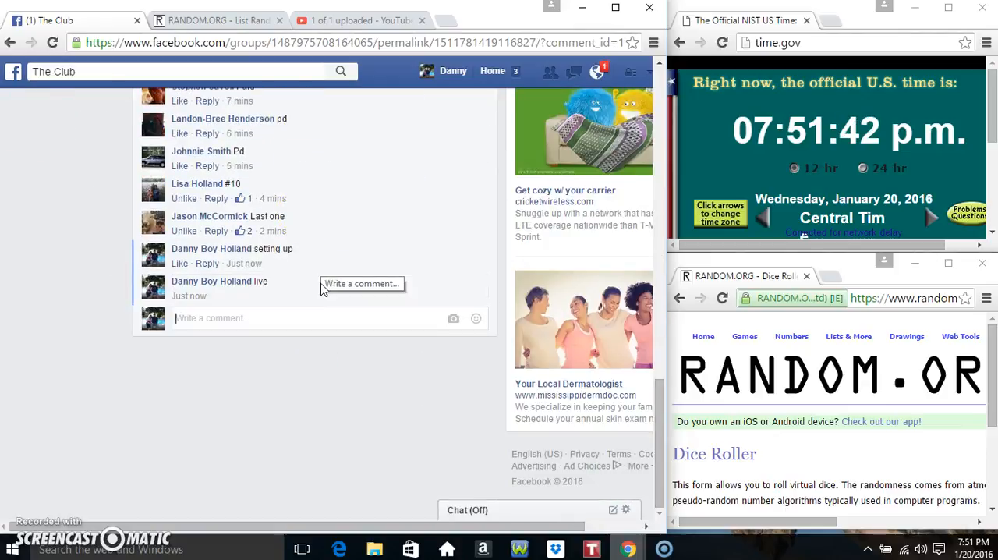
{"action": "mouse_move", "coordinate": [243, 295]}
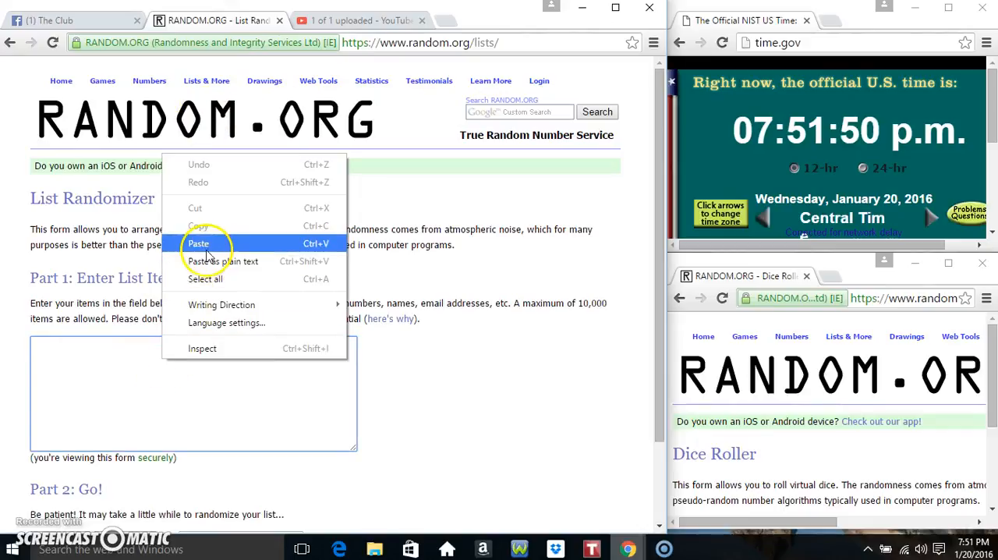
{"action": "left_click", "coordinate": [198, 243]}
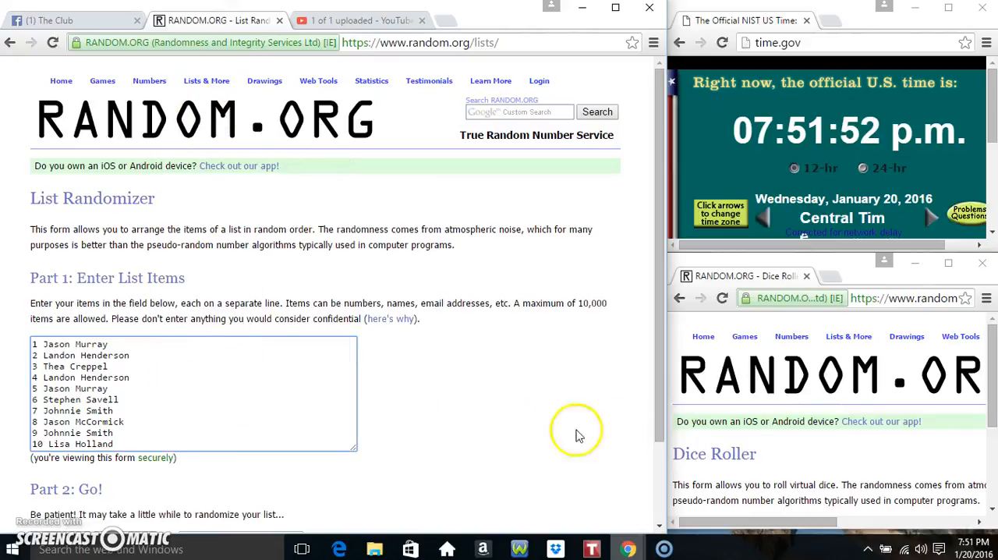
{"action": "left_click", "coordinate": [975, 548]}
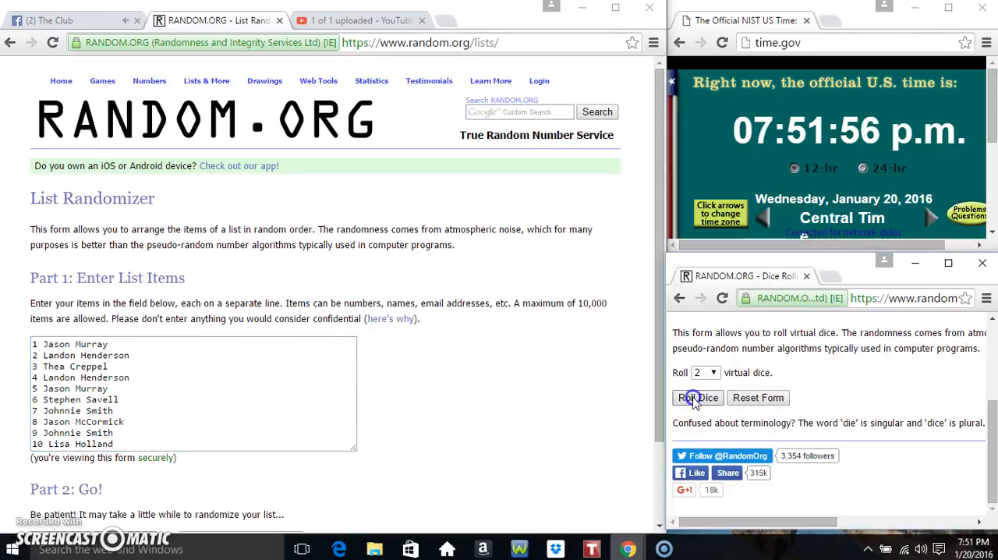
{"action": "left_click", "coordinate": [697, 398]}
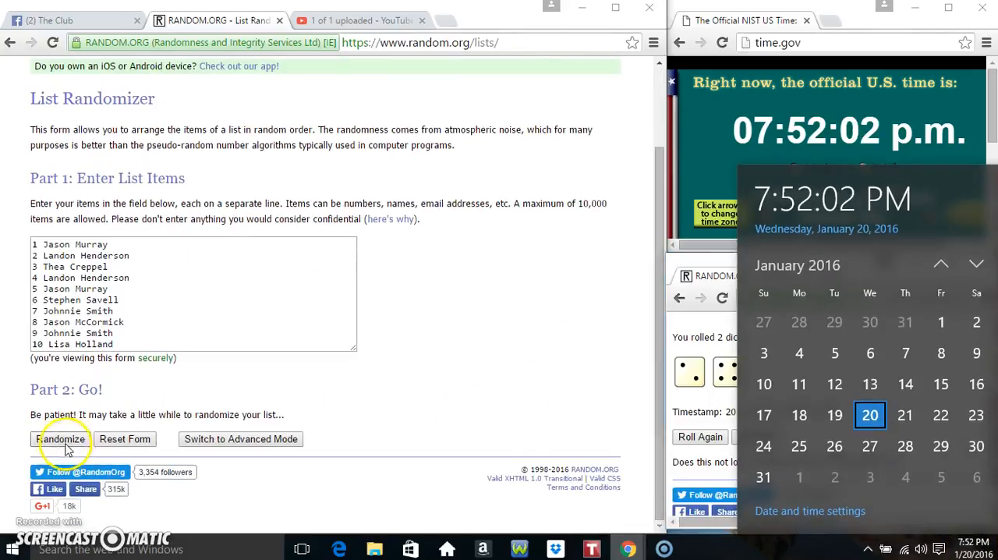
{"action": "left_click", "coordinate": [62, 439]}
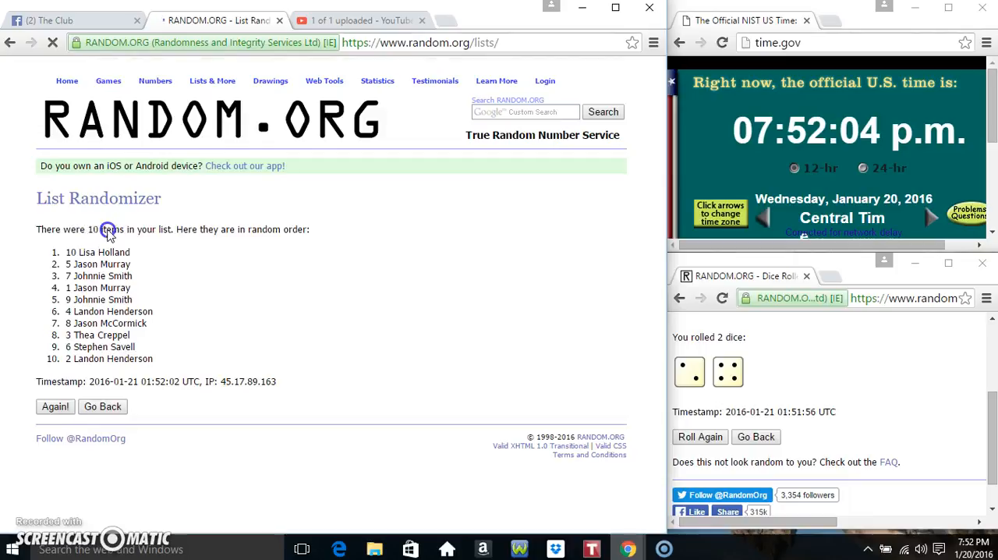
{"action": "left_click", "coordinate": [55, 407]}
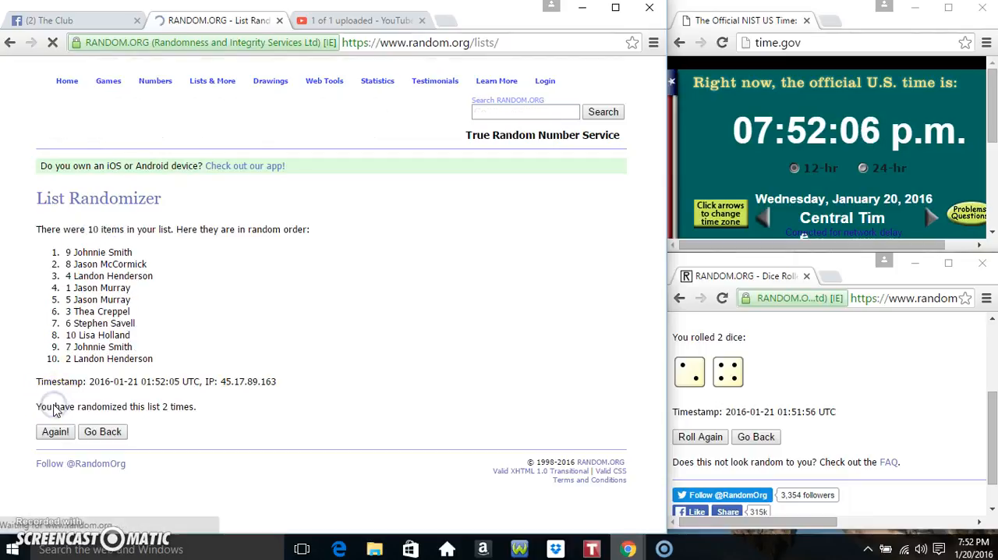
{"action": "left_click", "coordinate": [54, 431]}
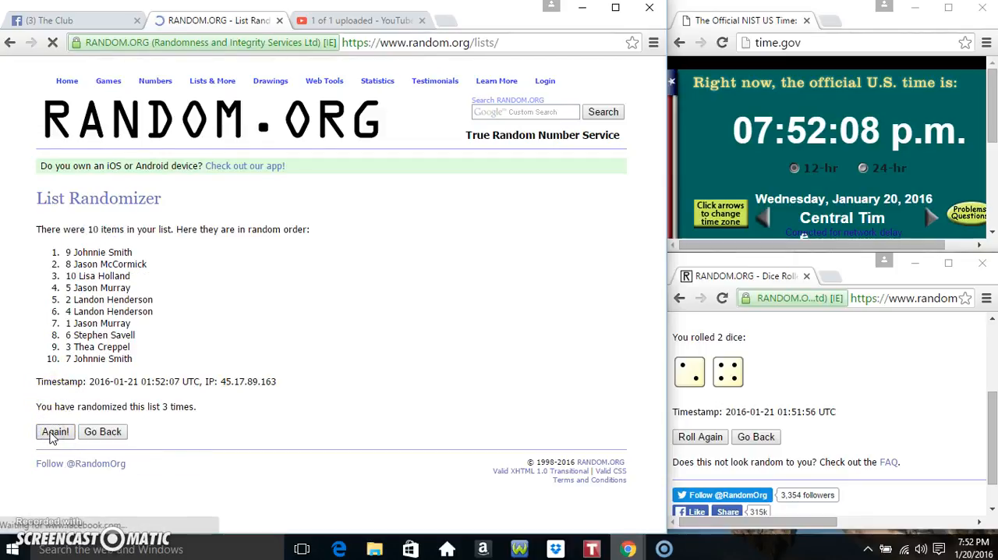
{"action": "left_click", "coordinate": [55, 432]}
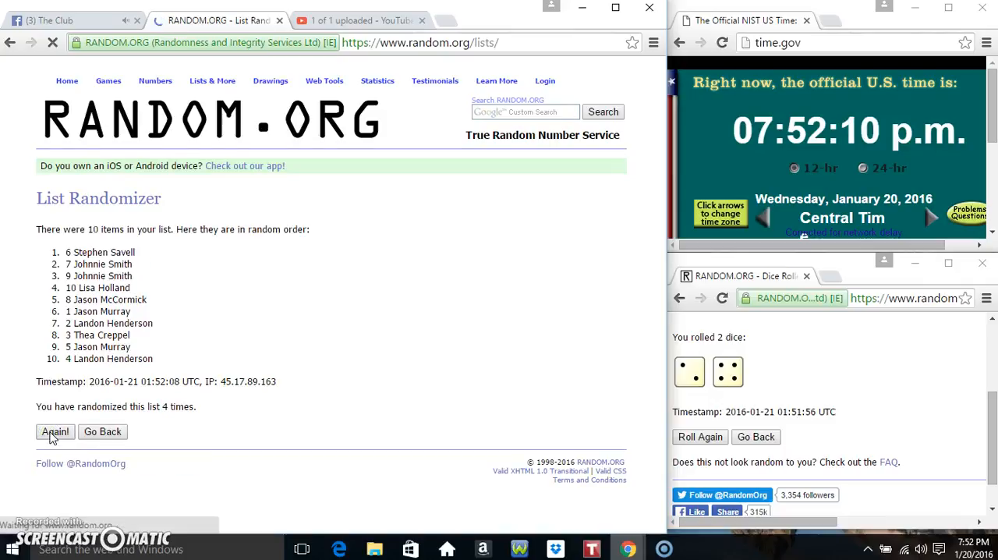
{"action": "left_click", "coordinate": [55, 431]}
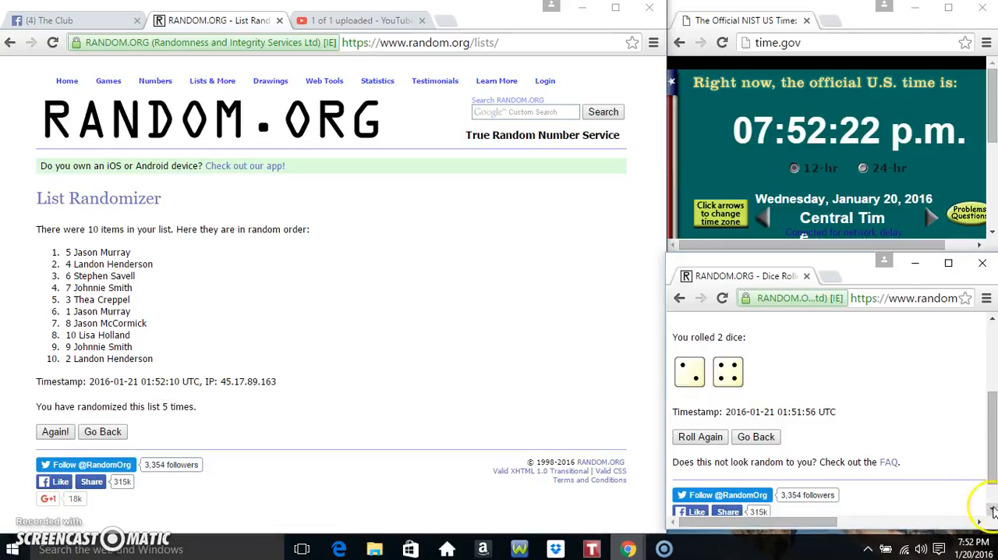
Step: Show the clock, shuffle a sixth time, highlight the winner, and return to the Facebook post
{"action": "left_click", "coordinate": [929, 549]}
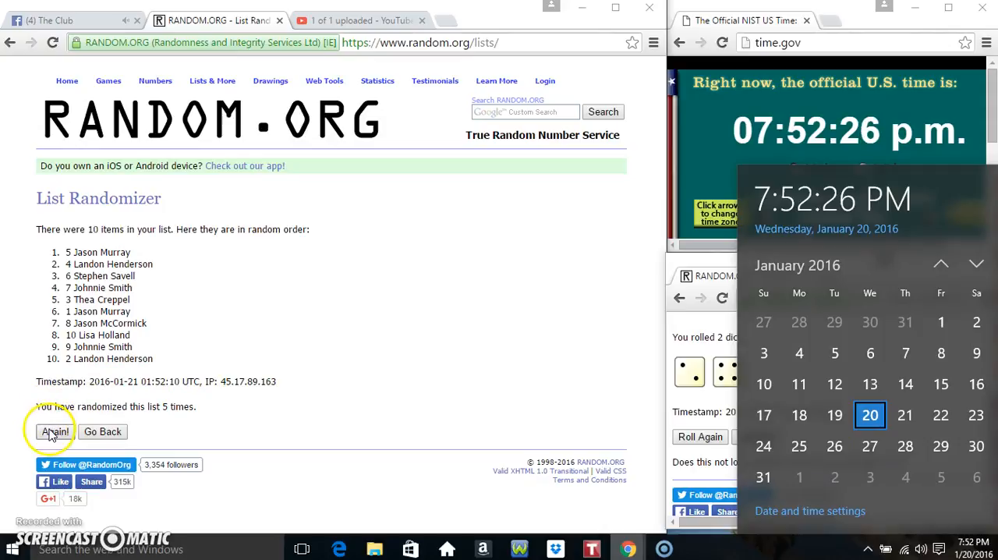
{"action": "left_click", "coordinate": [54, 431]}
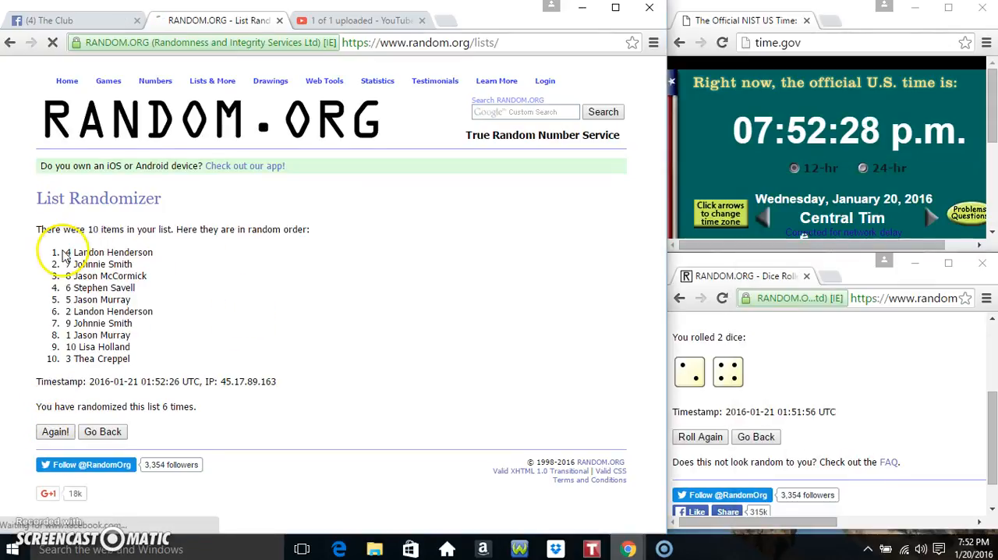
{"action": "double_click", "coordinate": [99, 263]}
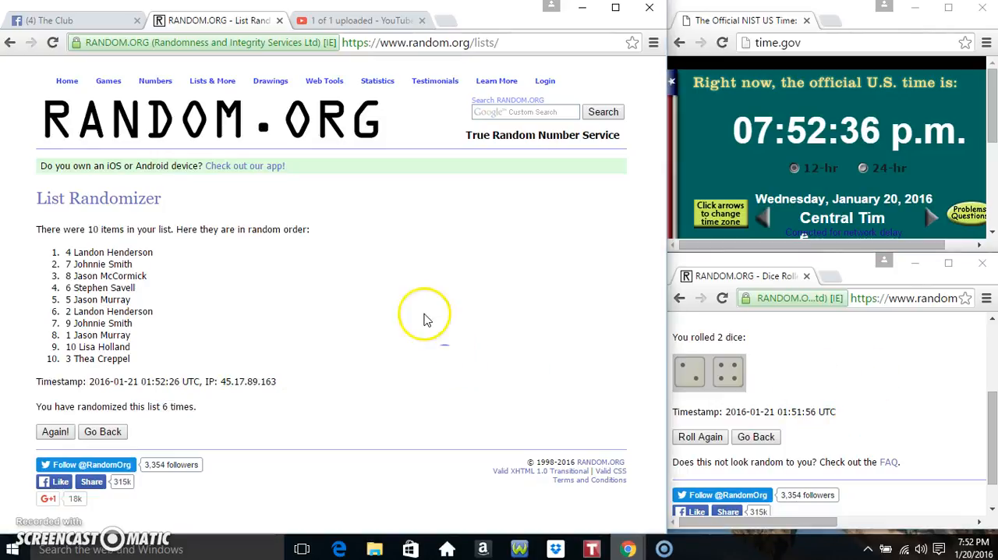
{"action": "mouse_move", "coordinate": [58, 257]}
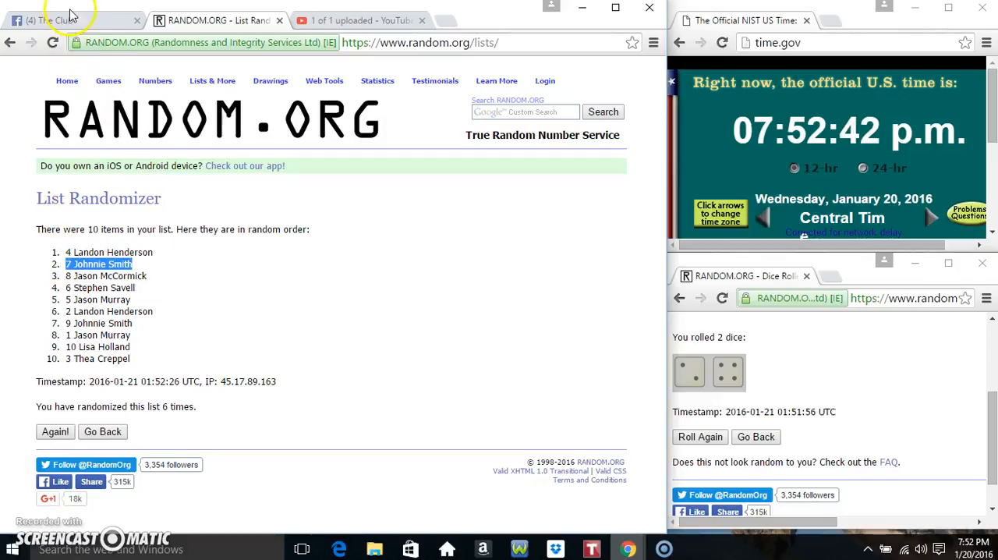
{"action": "left_click", "coordinate": [70, 20]}
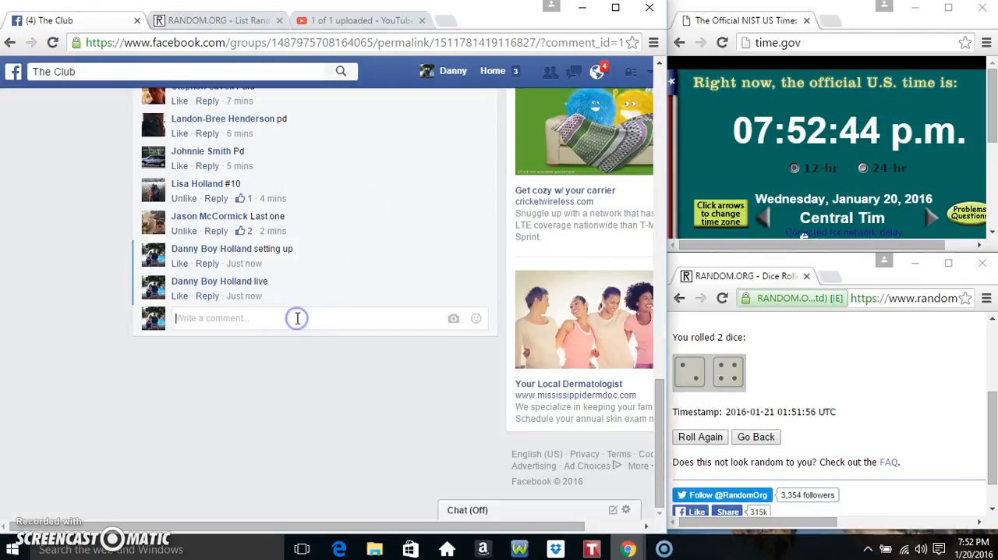